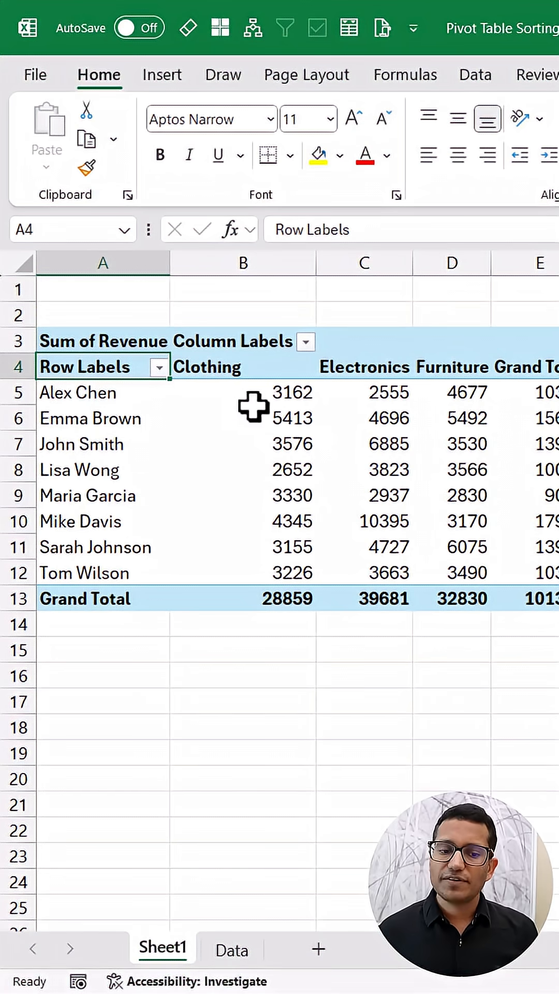
mouse_move(246, 373)
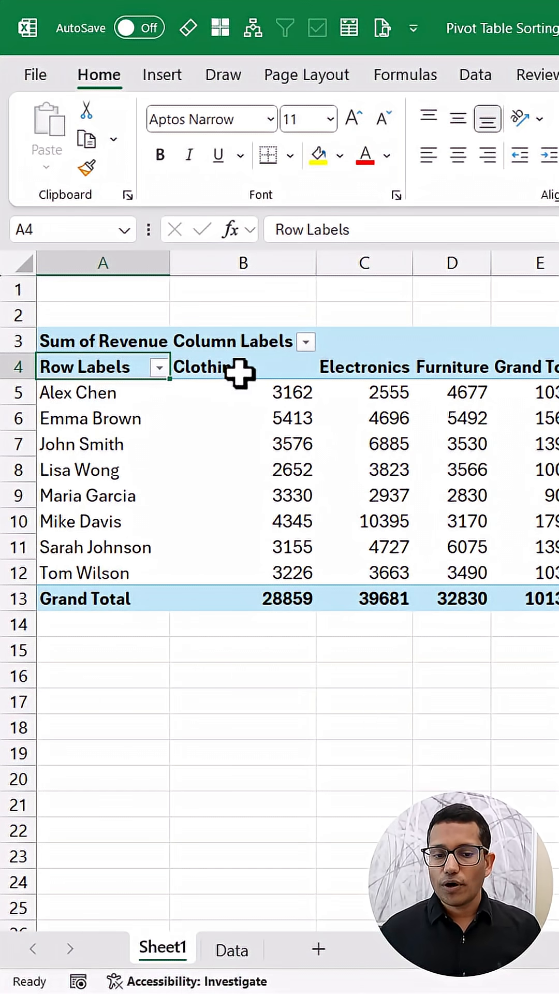
Select the Clothing header cell B4 and overwrite it with 'Furniture' to reorder the category columns
left_click(243, 366)
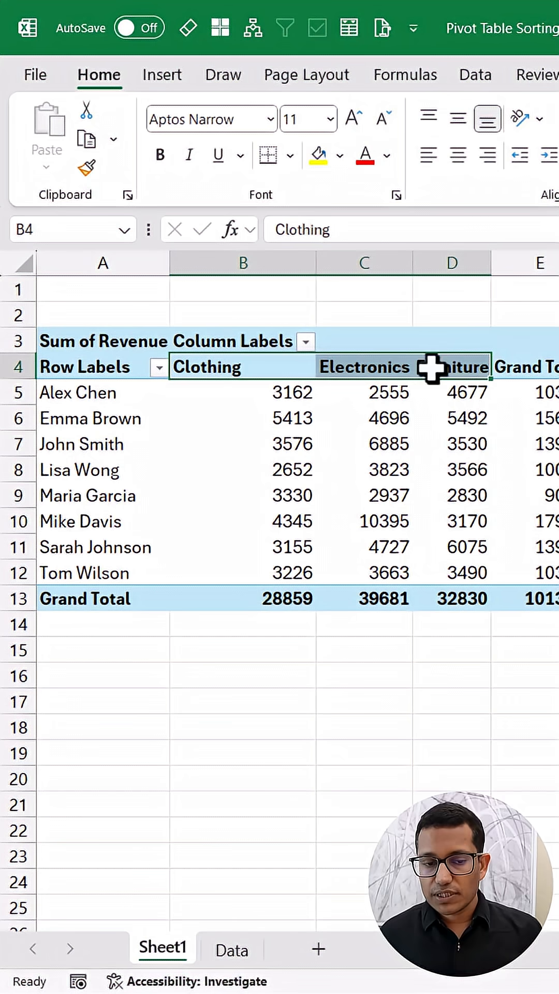
mouse_move(253, 366)
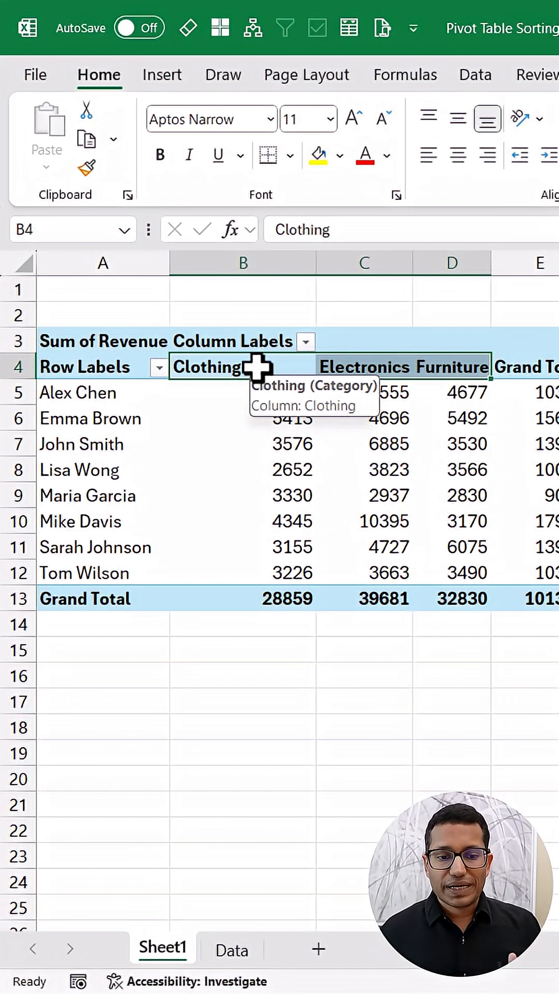
left_click(451, 366)
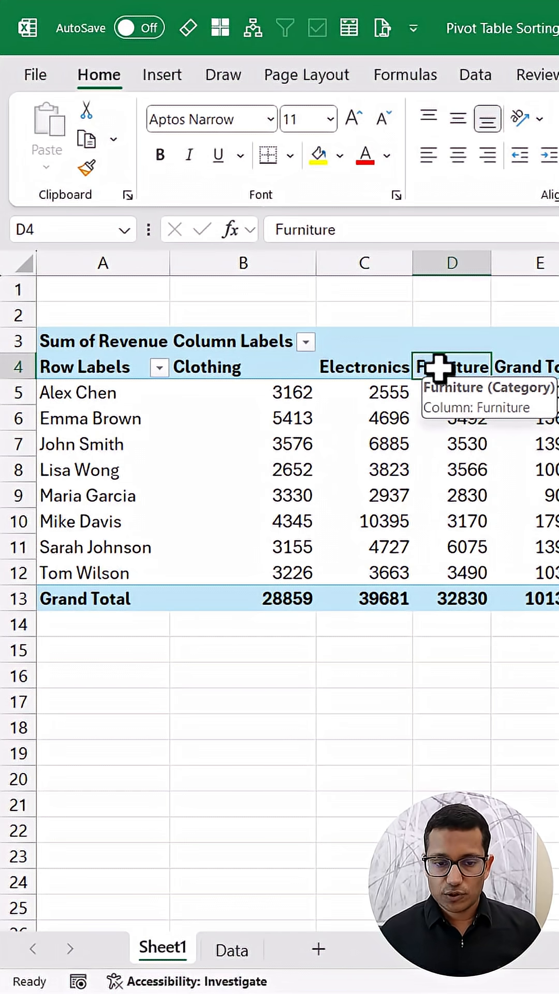
mouse_move(451, 455)
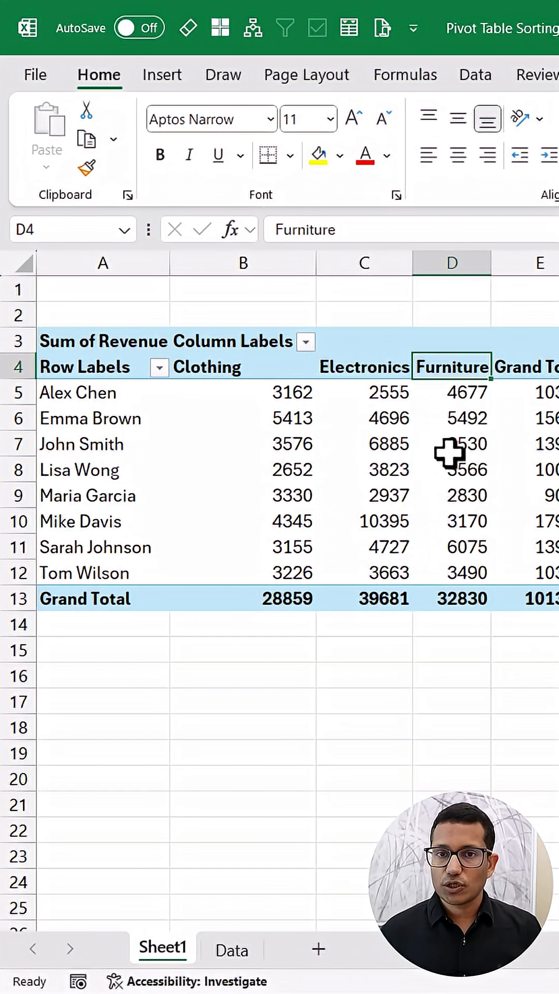
mouse_move(415, 373)
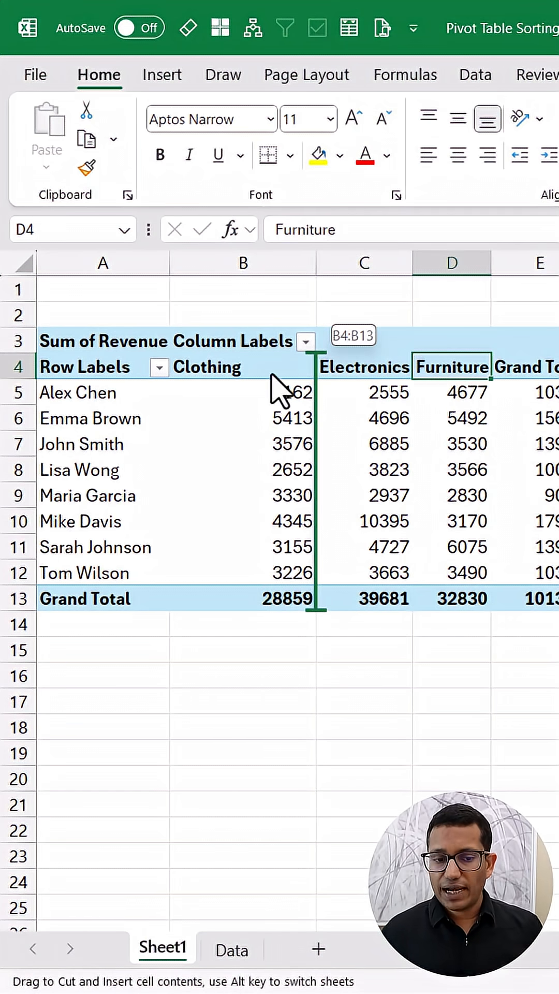
mouse_move(230, 393)
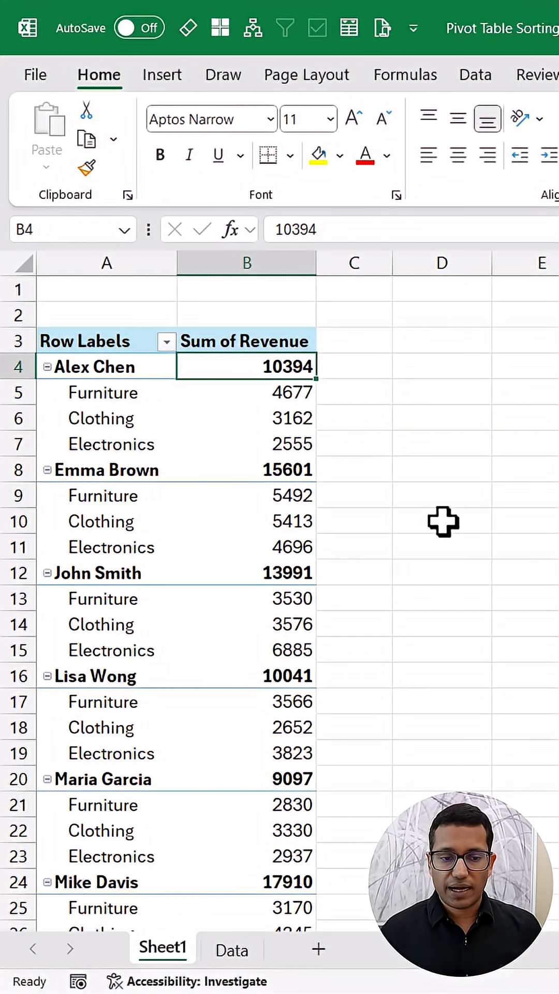
mouse_move(126, 399)
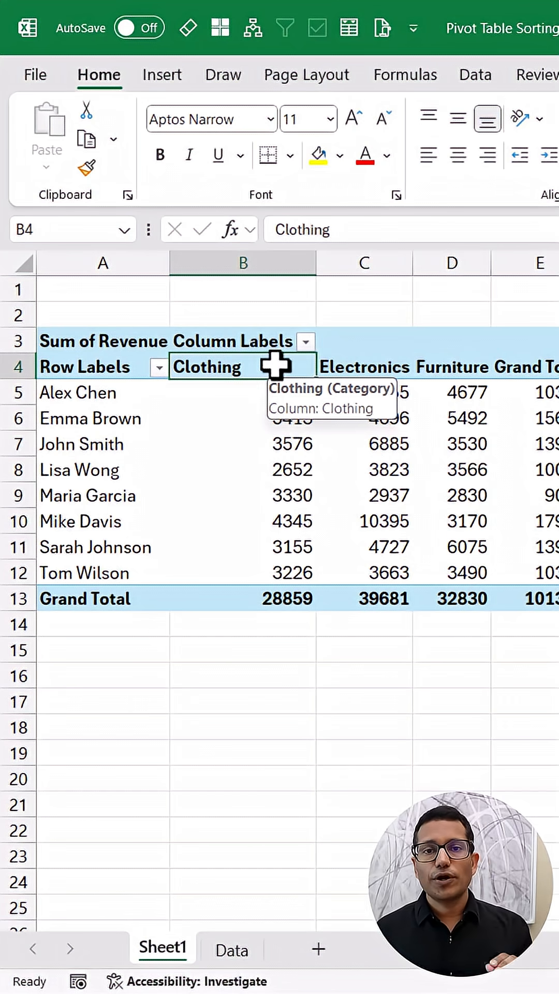
mouse_move(437, 377)
type("Furniture")
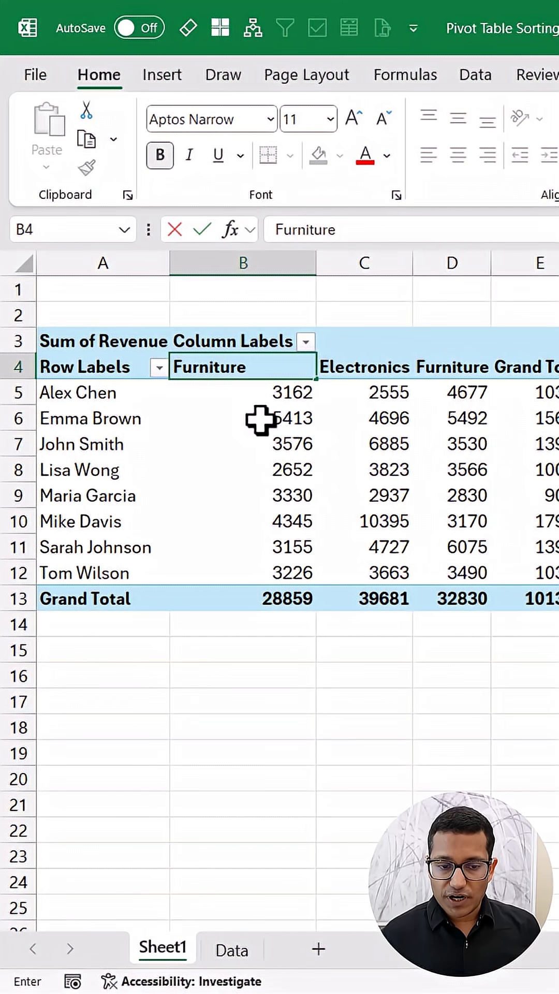
mouse_move(263, 441)
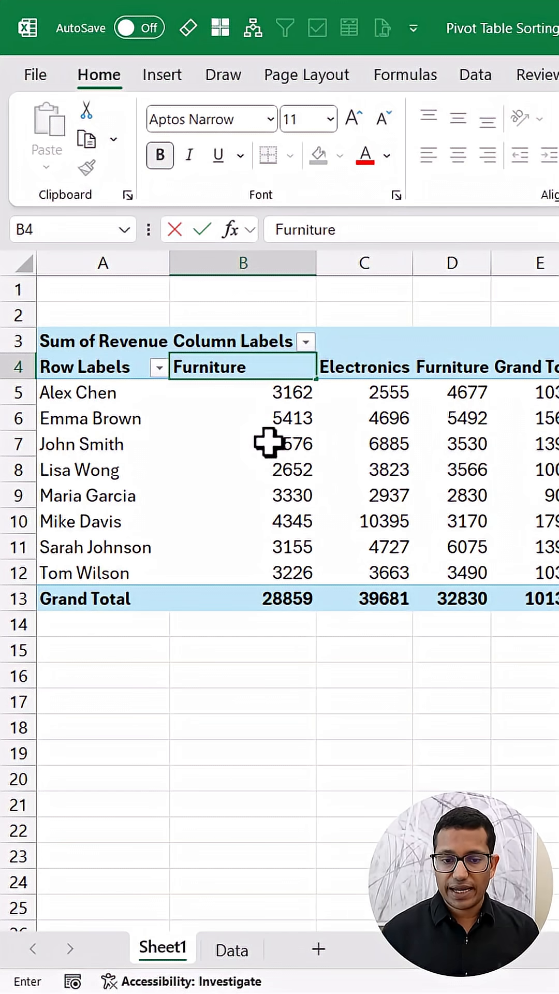